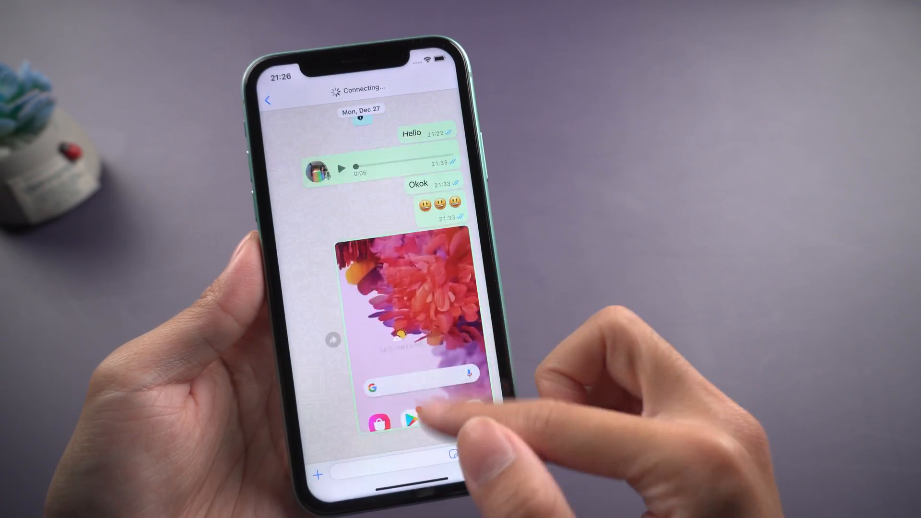
- Return the iPhone to the WhatsApp Chats list beside the Android home screen
scroll("down", 3)
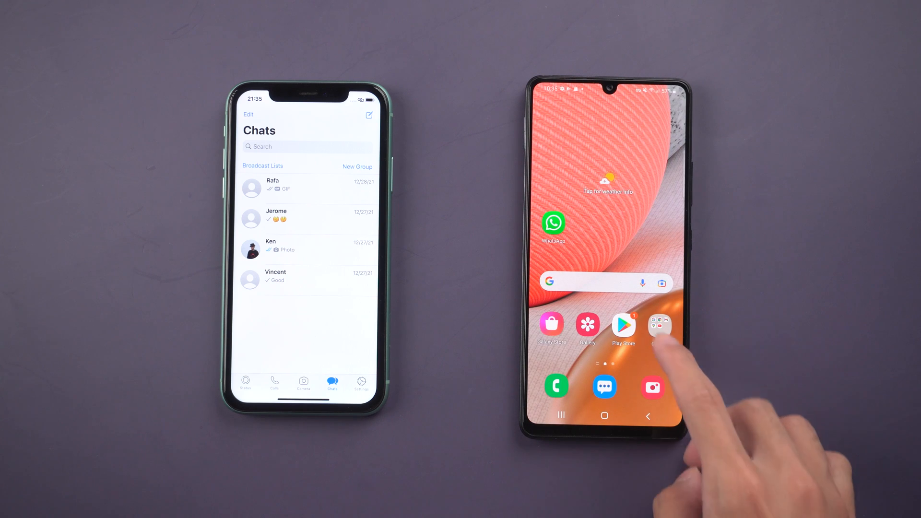
- Find 'icarefone' in Play Store, install iCareFone WTSapp Android-iOS and launch it
left_click(623, 323)
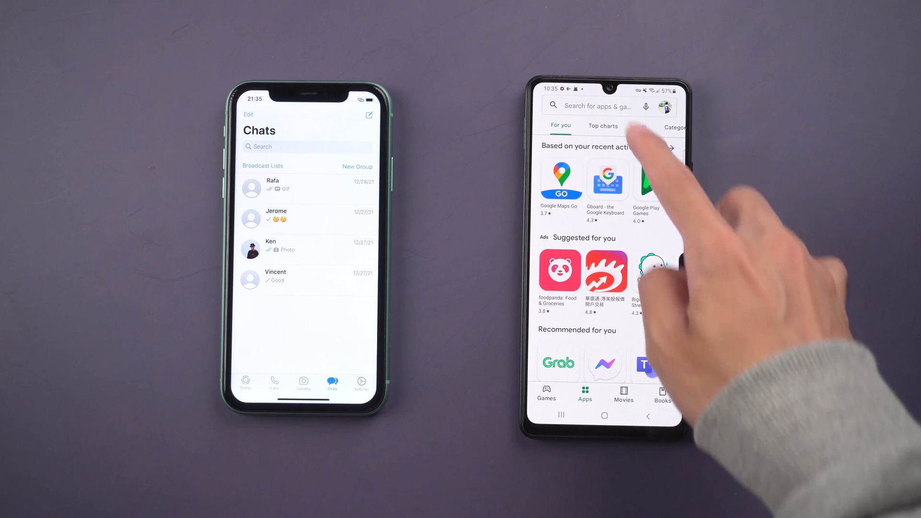
left_click(594, 107)
type("icarefon")
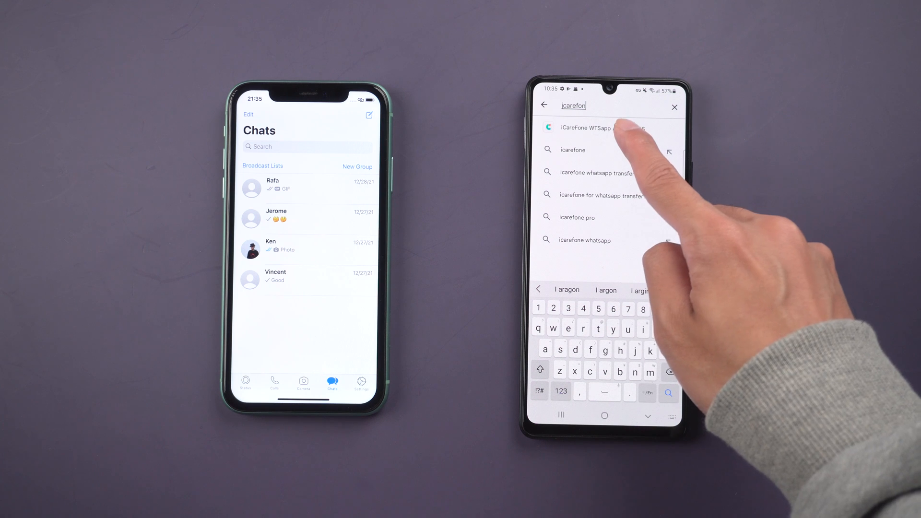
left_click(593, 127)
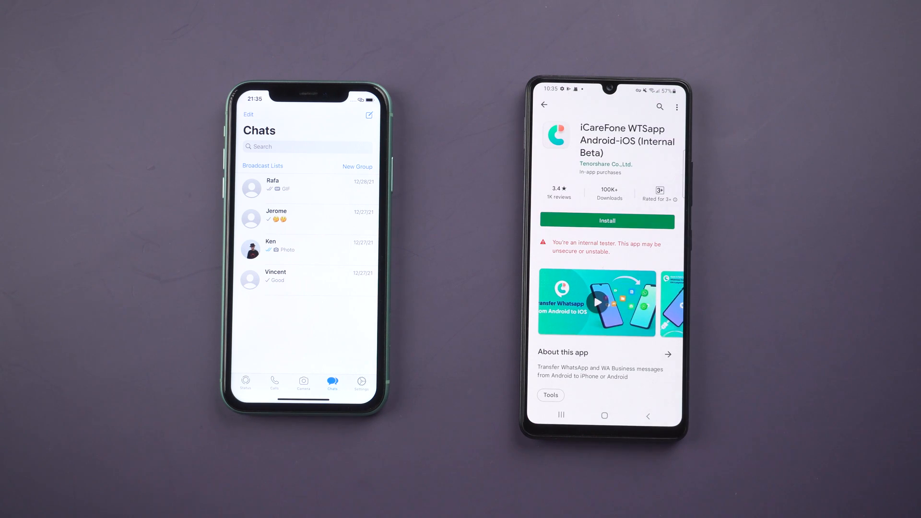
left_click(607, 221)
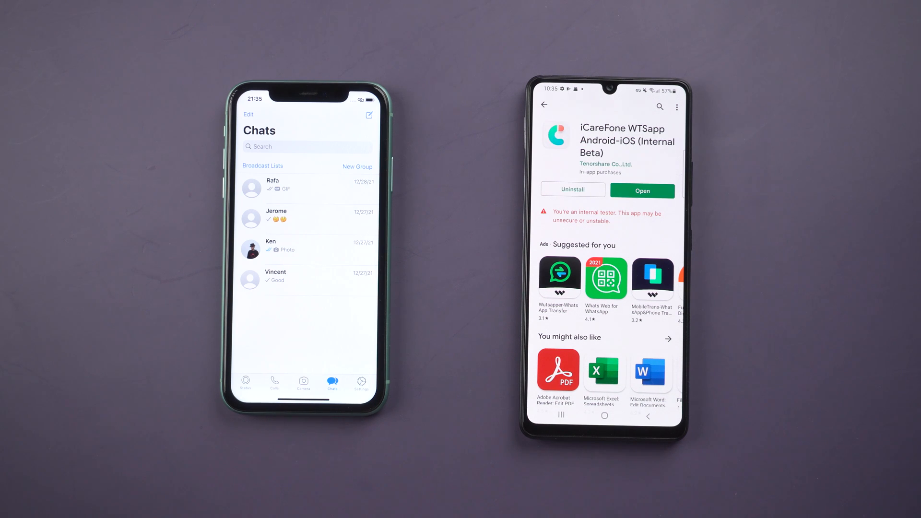
left_click(642, 191)
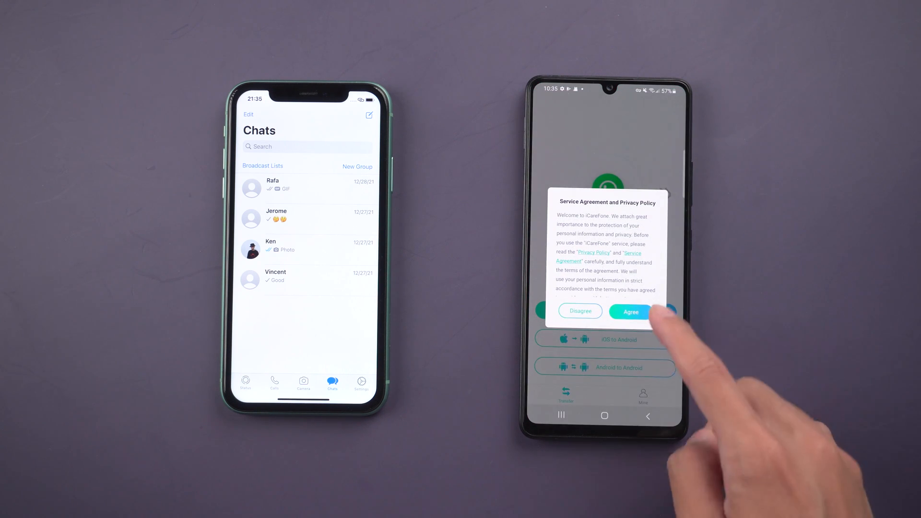
- Accept iCareFone's service agreement and privacy policy
left_click(630, 311)
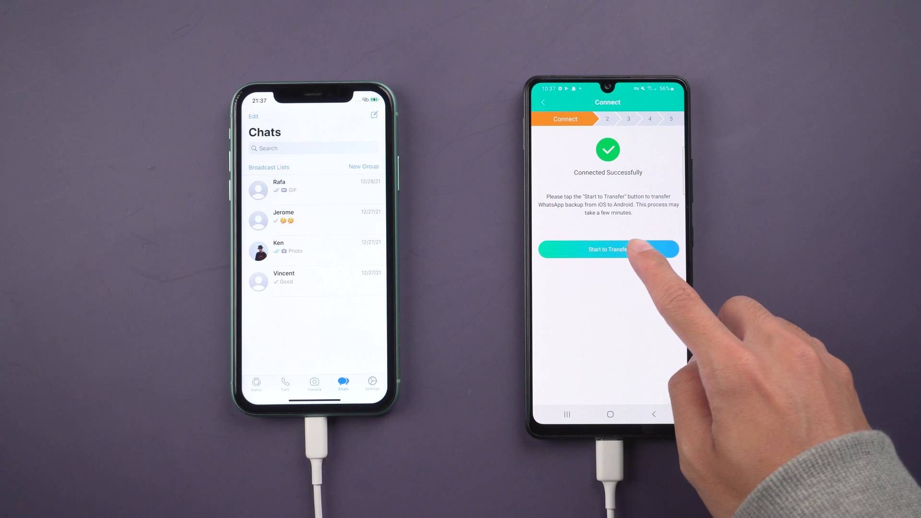
- Start transferring the iPhone's WhatsApp backup to Android
left_click(608, 249)
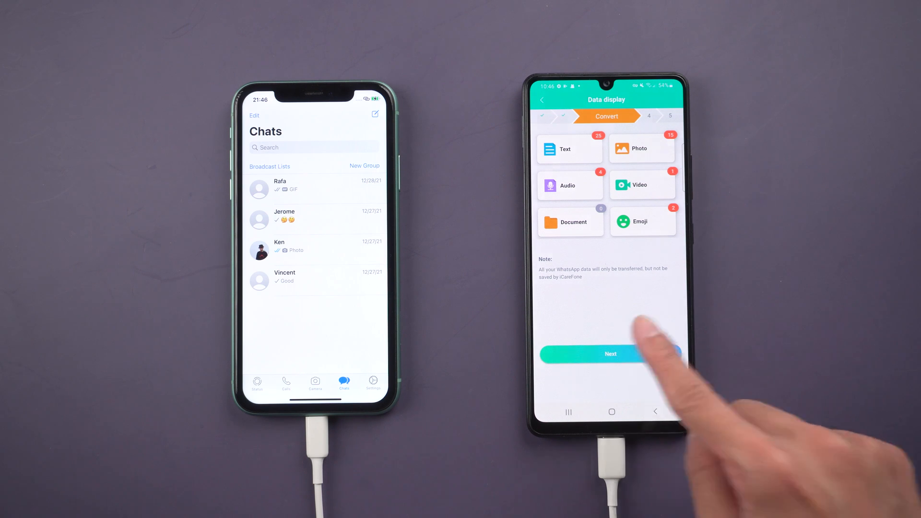
- Authorize media-folder access so the backup converts to Android format
left_click(610, 354)
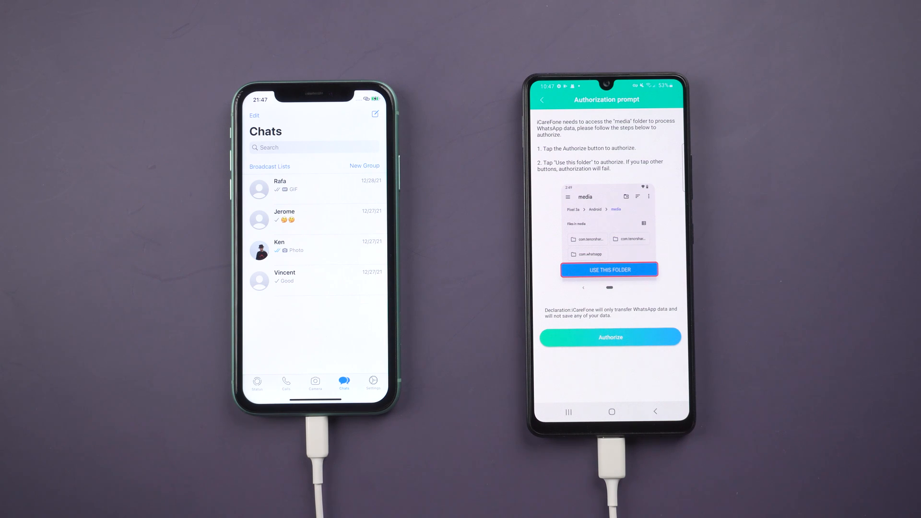
left_click(610, 337)
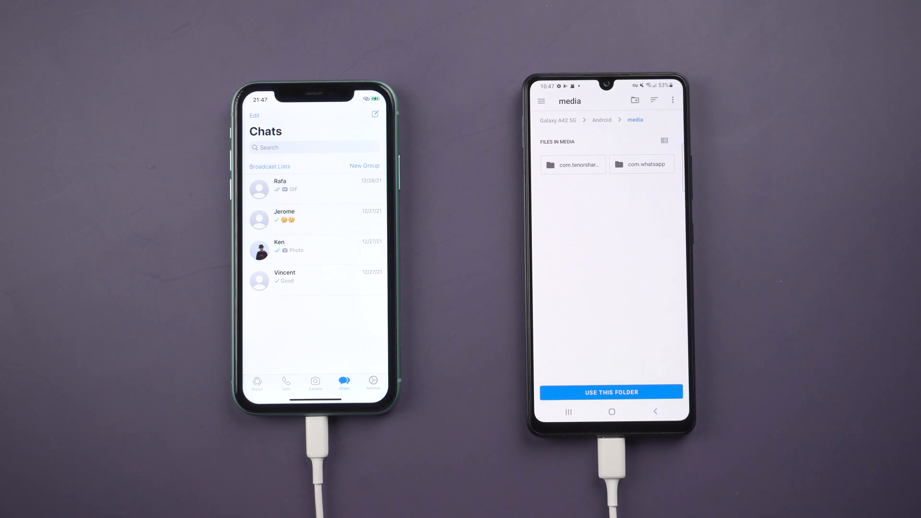
left_click(611, 392)
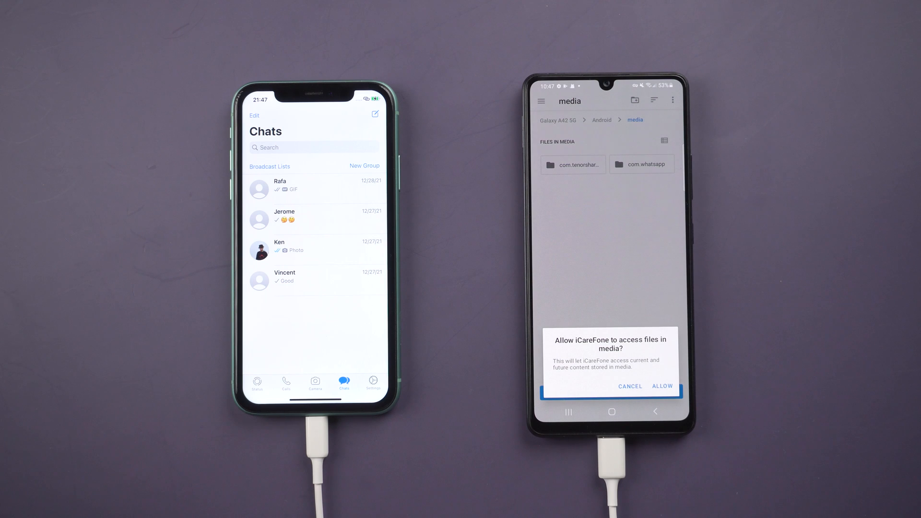
left_click(661, 386)
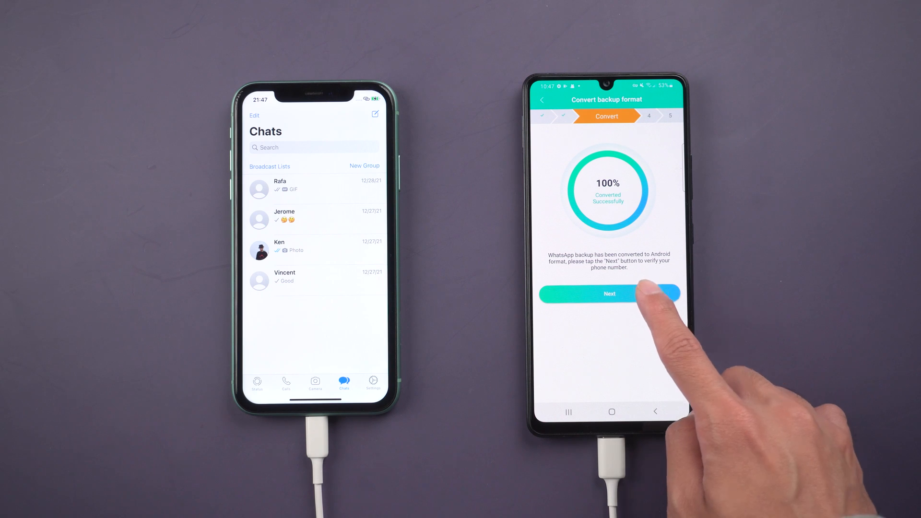
- Proceed from the converted backup to phone number verification
left_click(609, 293)
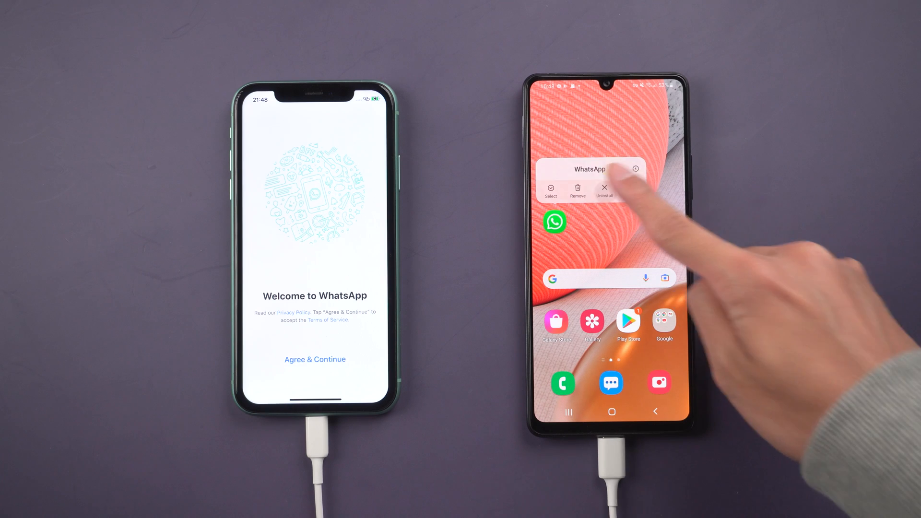
- Uninstall WhatsApp from the Android phone
left_click(604, 194)
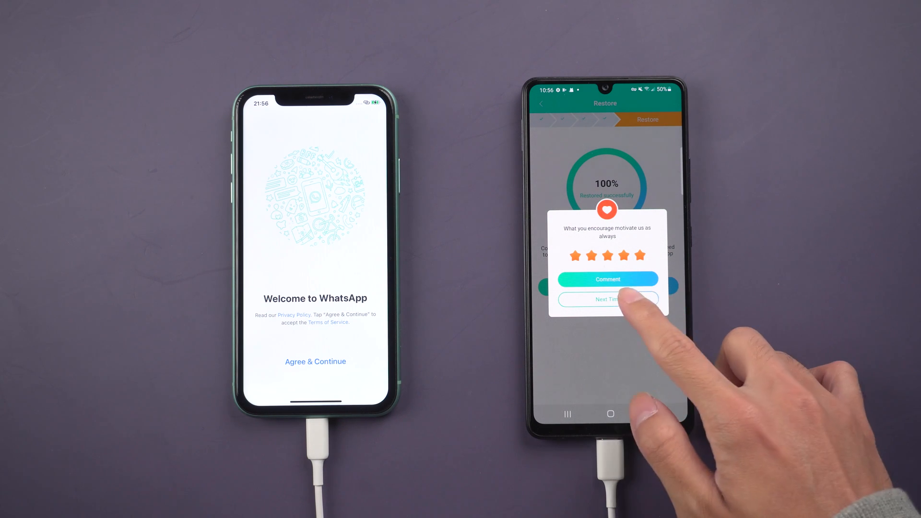
- Dismiss the rating prompt, read the restore picture guide and go Home
left_click(607, 299)
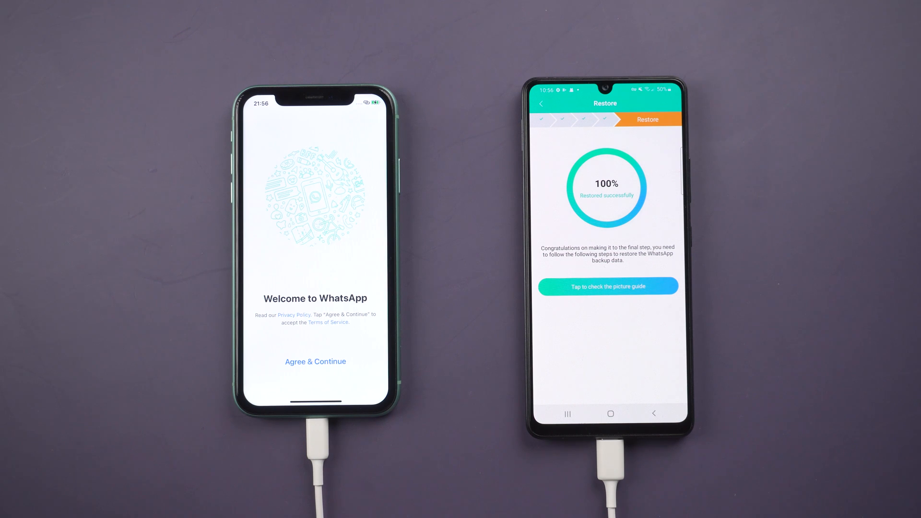
left_click(608, 287)
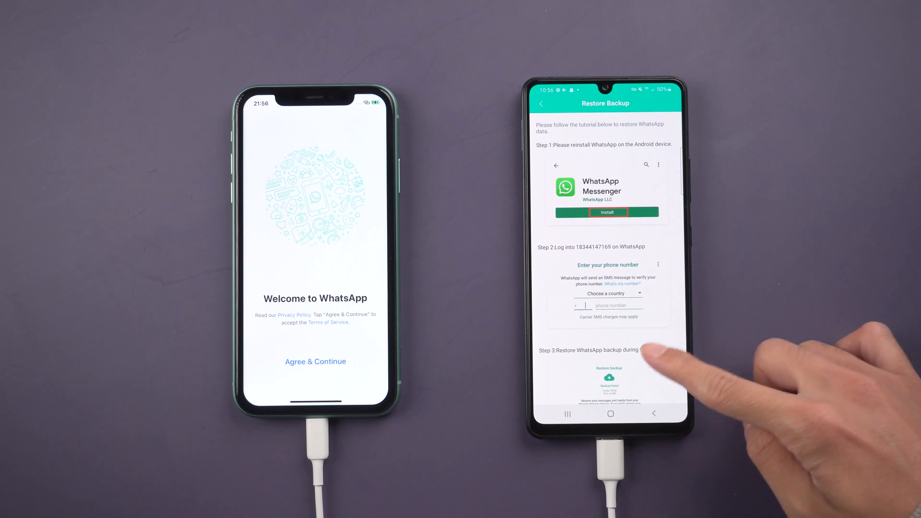
scroll("up", 3)
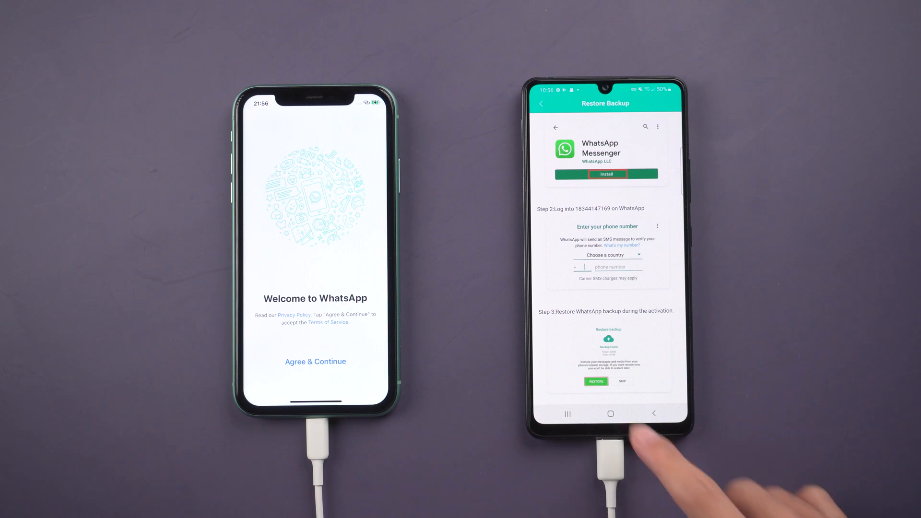
left_click(610, 413)
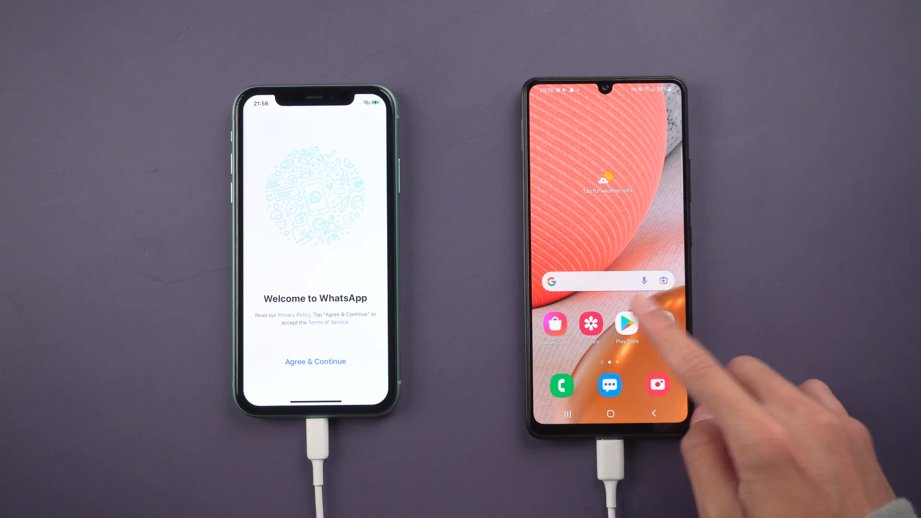
- Search Play Store for 'whatsapp' and reinstall WhatsApp Messenger
left_click(626, 322)
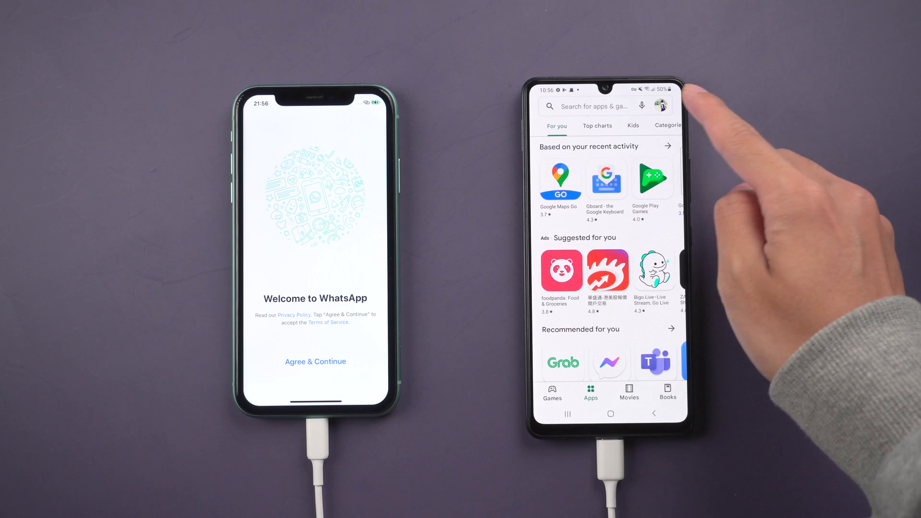
left_click(593, 105)
type("whatsapp")
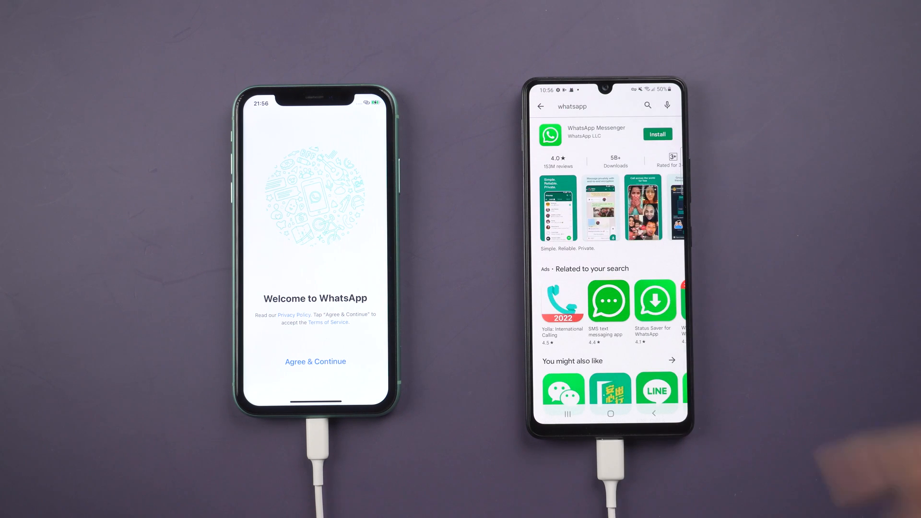
left_click(656, 134)
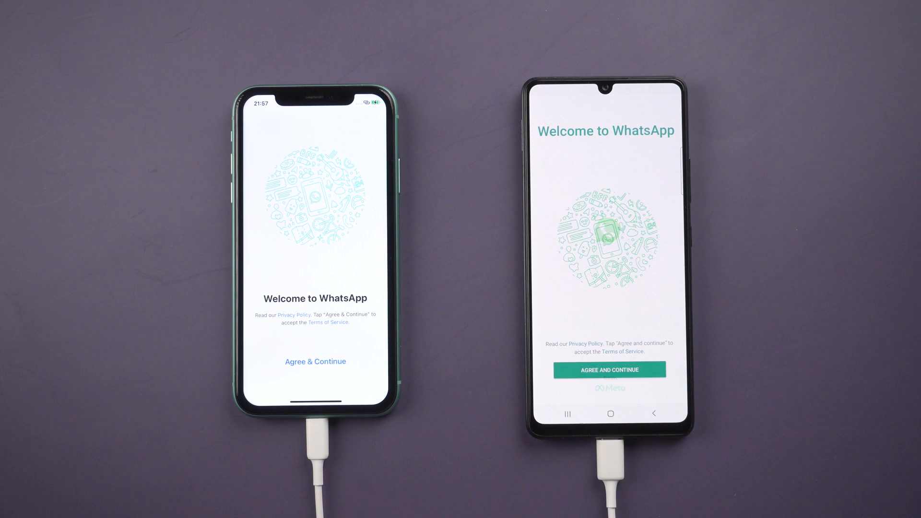
- Accept WhatsApp's terms and allow photo and media access to find the local backup
left_click(609, 369)
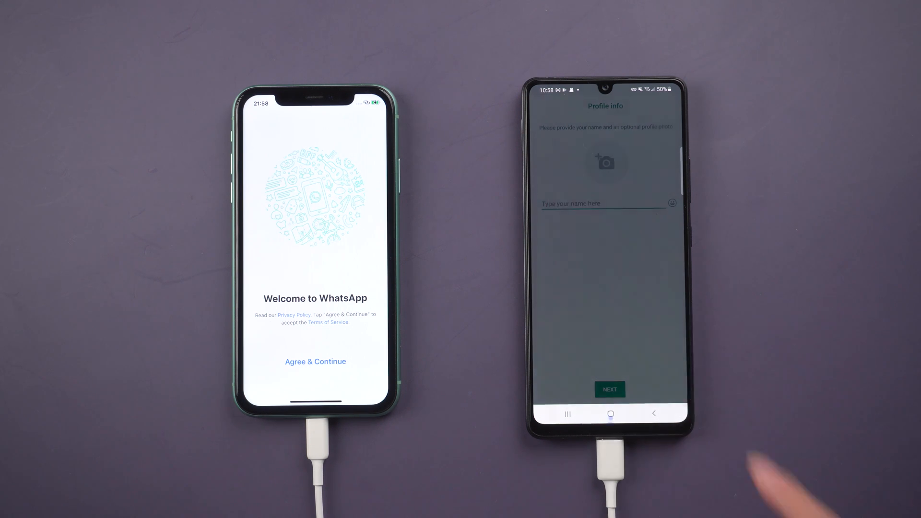
left_click(605, 163)
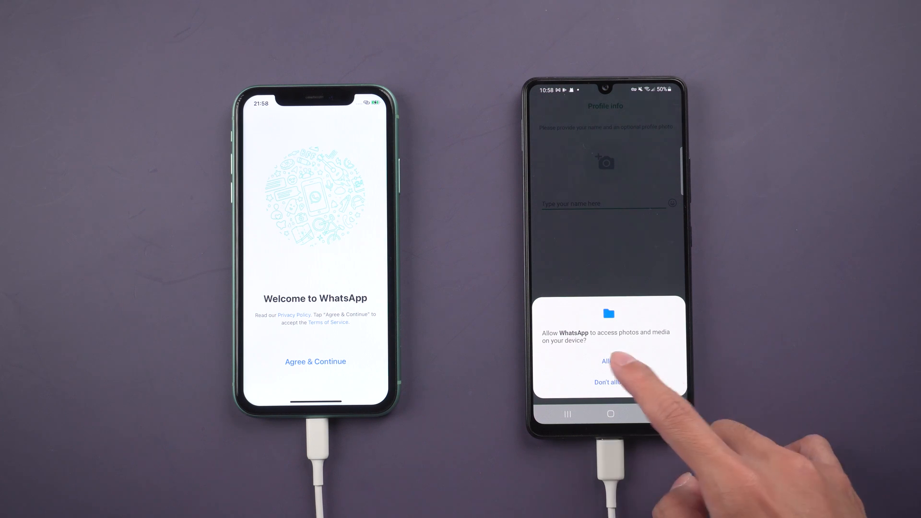
left_click(608, 361)
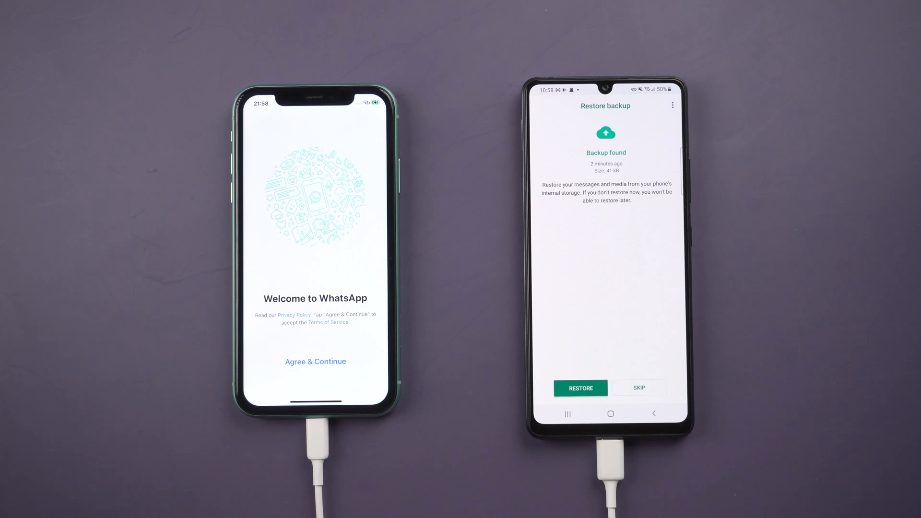
- Restore the 48 messages from the found backup and continue to profile setup
left_click(580, 387)
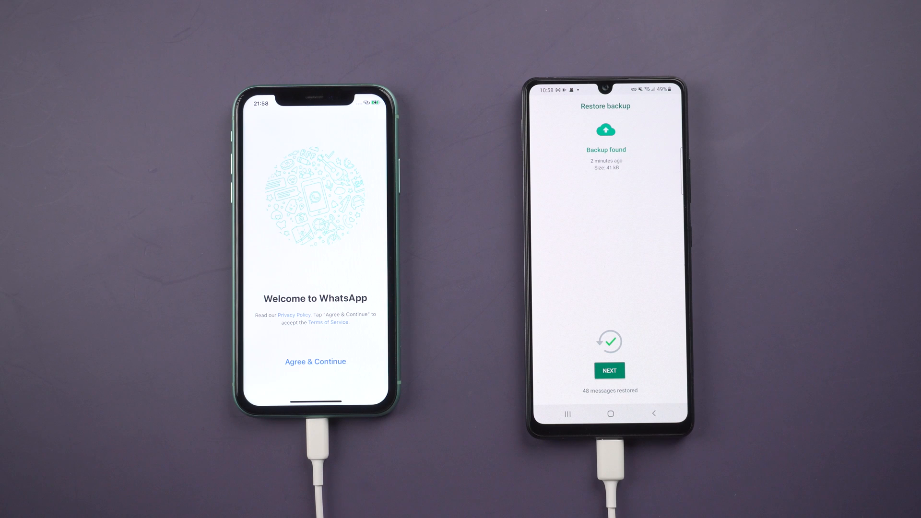
left_click(609, 370)
type("p")
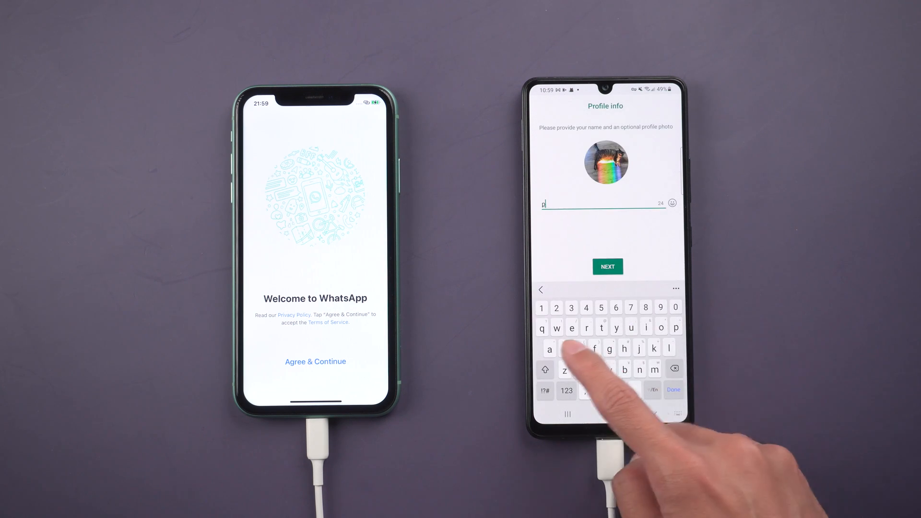
- Enter the profile name 'atr' and proceed to the restored chat with its photos and GIFs
type("atr")
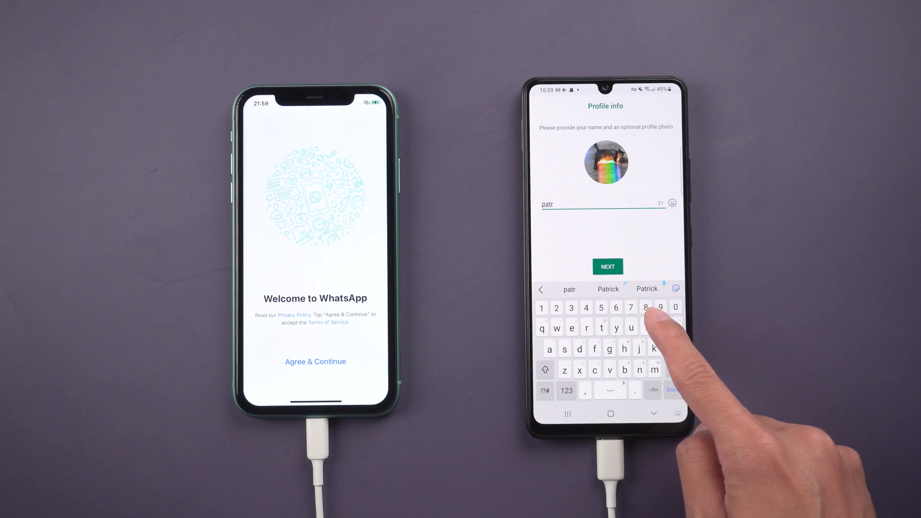
left_click(607, 266)
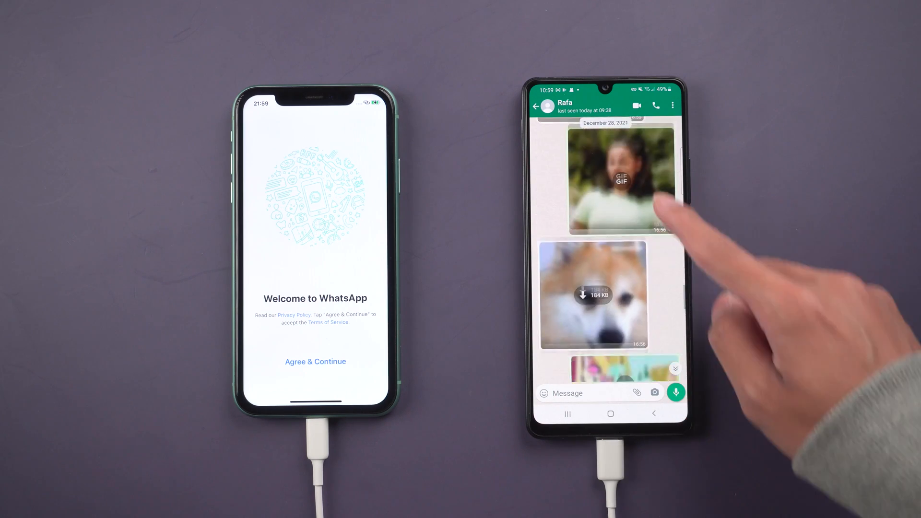
scroll("up", 3)
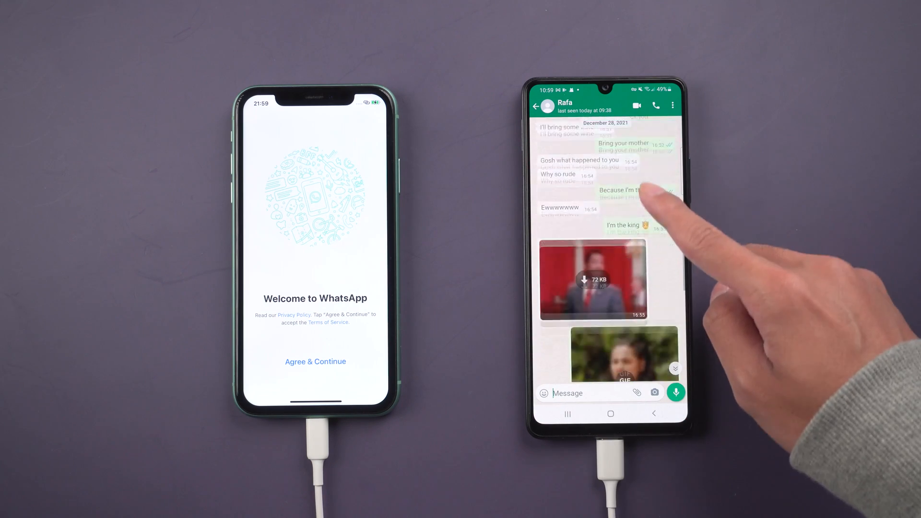